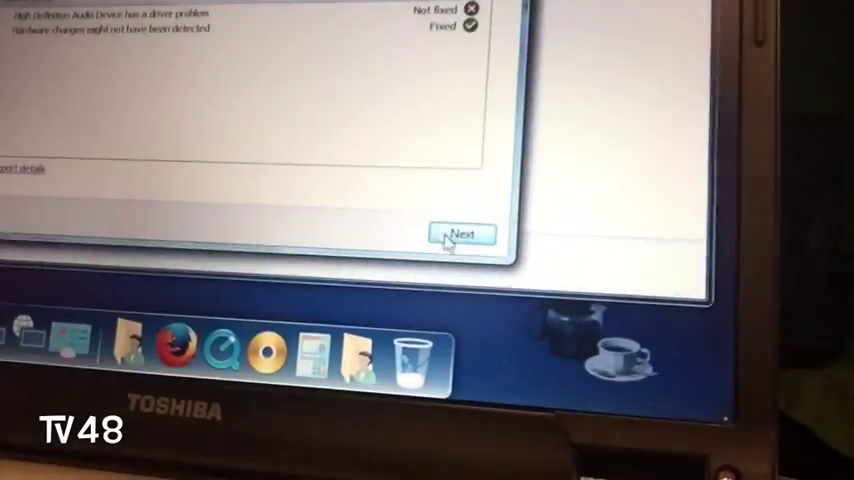
# Continue past the unresolved audio troubleshooter results to the High Definition Audio Device driver details.
pyautogui.click(463, 234)
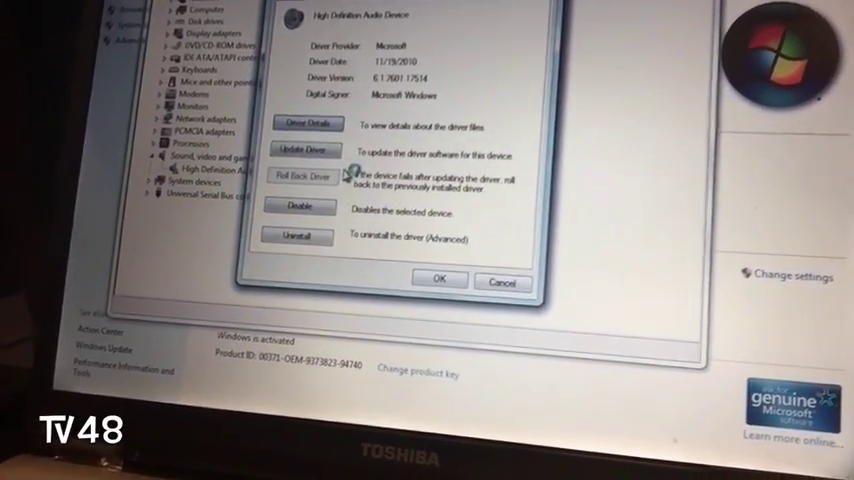
# Update the High Definition Audio Device driver from the Sound Driver folder, hitting a file-not-found error.
pyautogui.click(301, 149)
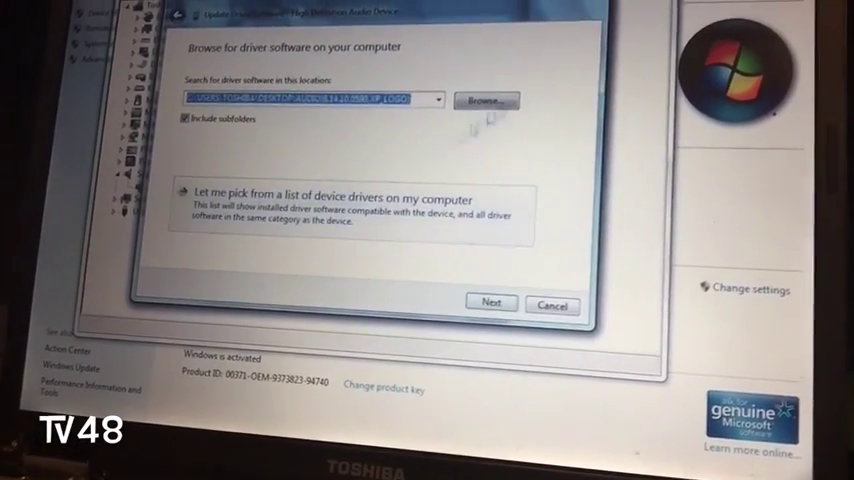
pyautogui.click(485, 100)
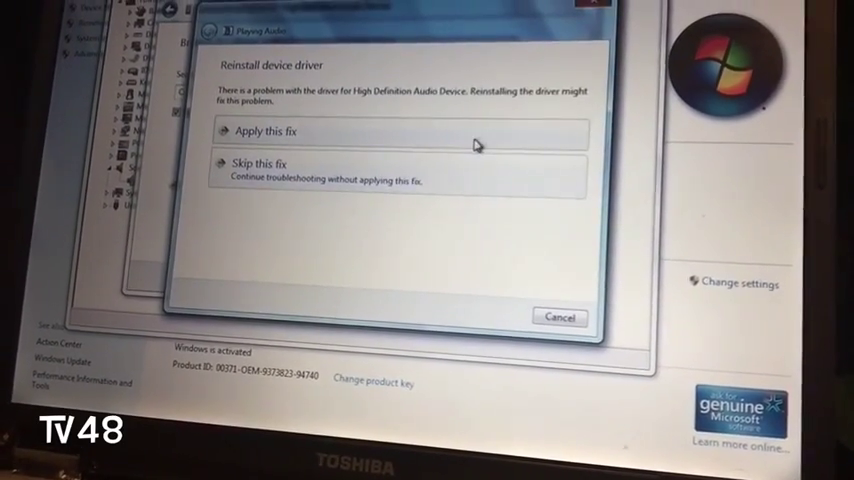
pyautogui.click(276, 132)
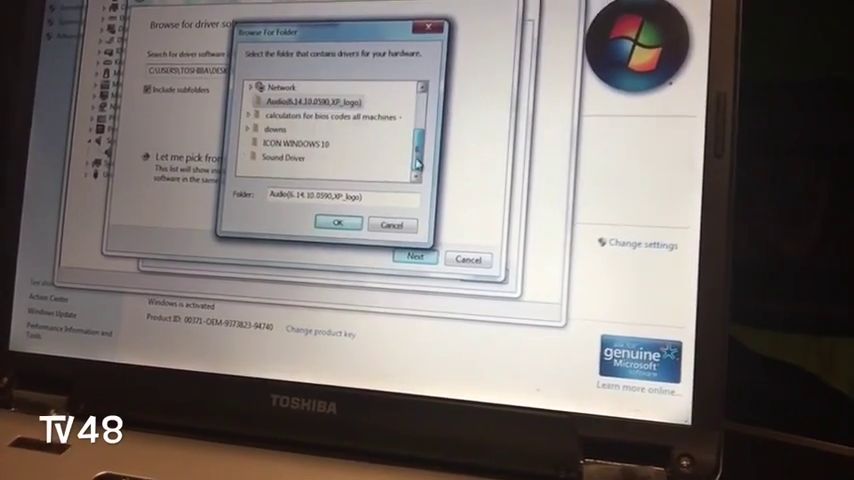
pyautogui.click(280, 156)
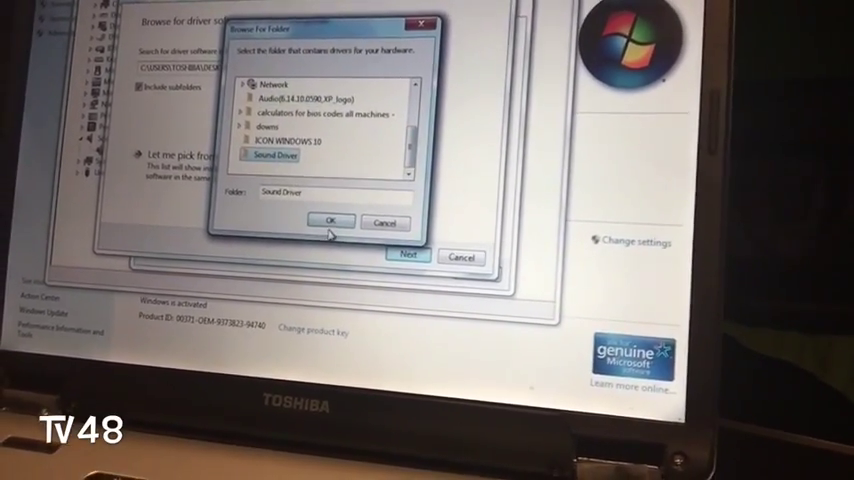
pyautogui.click(332, 221)
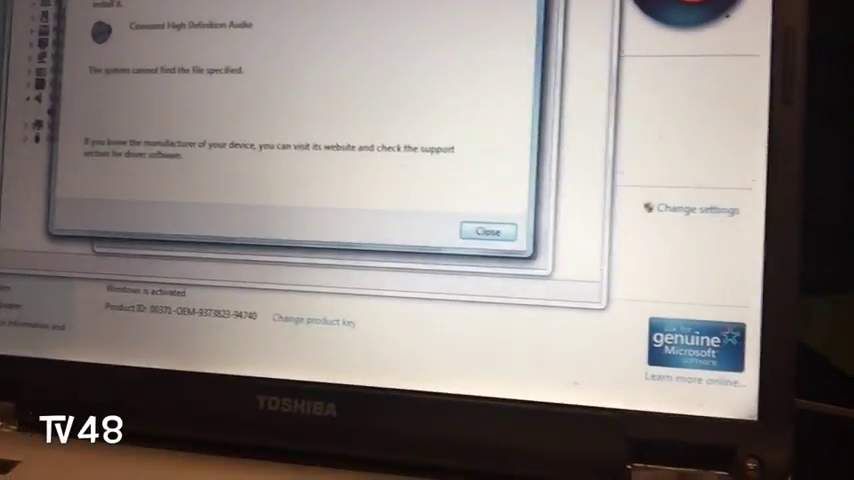
# Dismiss the Conexant High Definition Audio driver installation error.
pyautogui.click(489, 231)
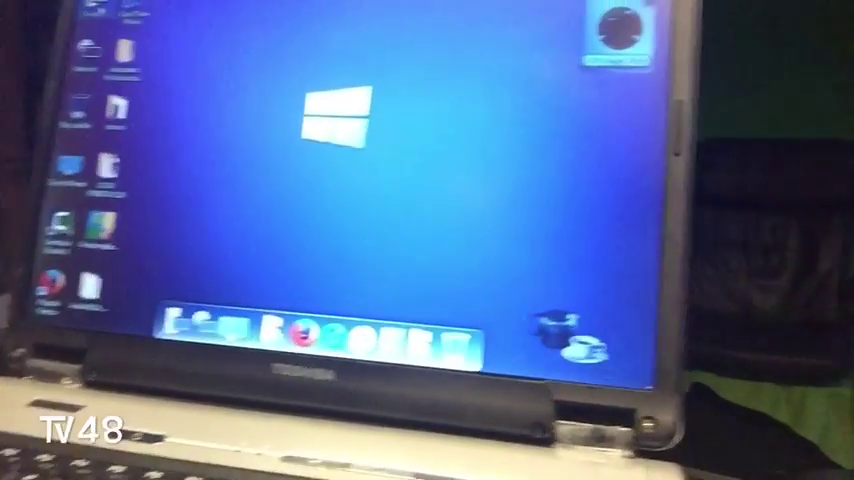
# Open System properties from the desktop Computer icon's context menu.
pyautogui.rightClick(135, 25)
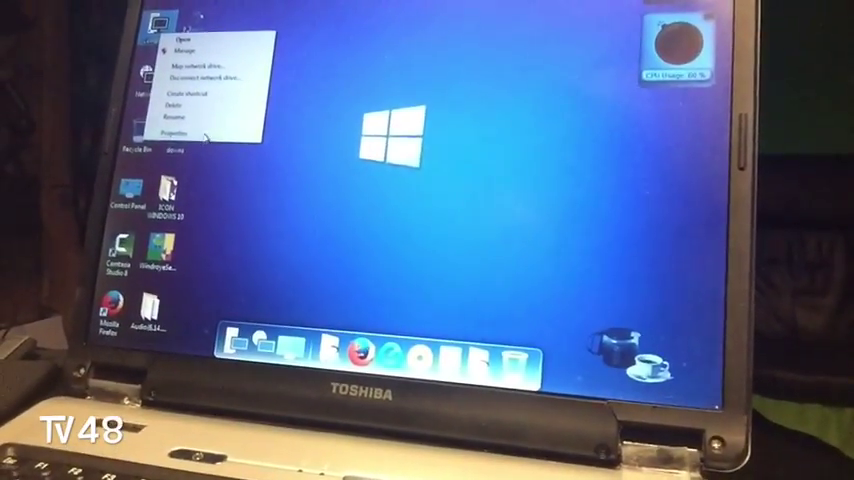
pyautogui.click(175, 131)
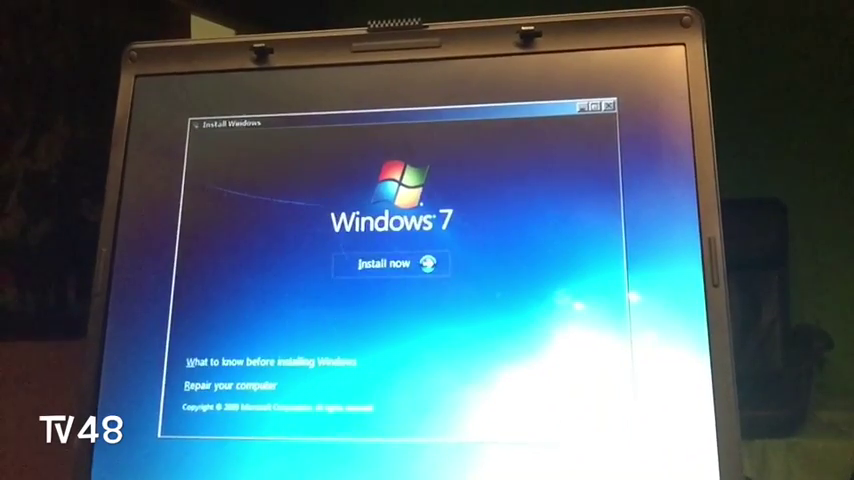
# Start the Windows 7 installation and choose the edition to install.
pyautogui.click(393, 263)
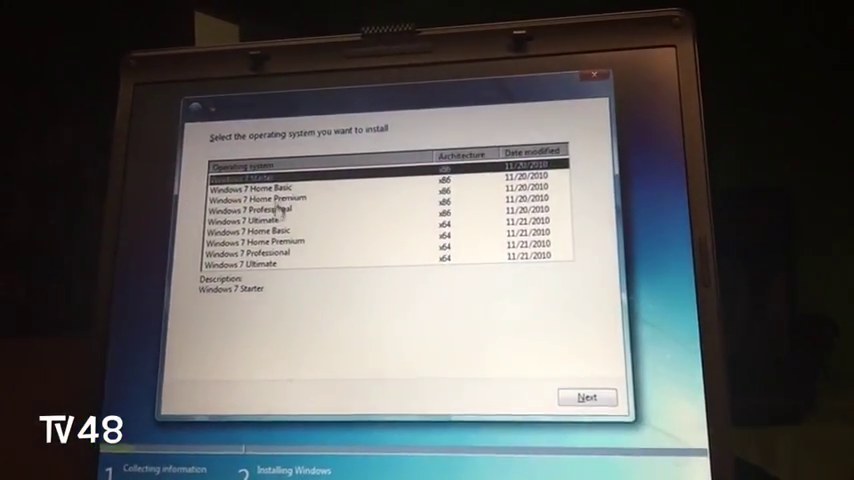
pyautogui.click(588, 397)
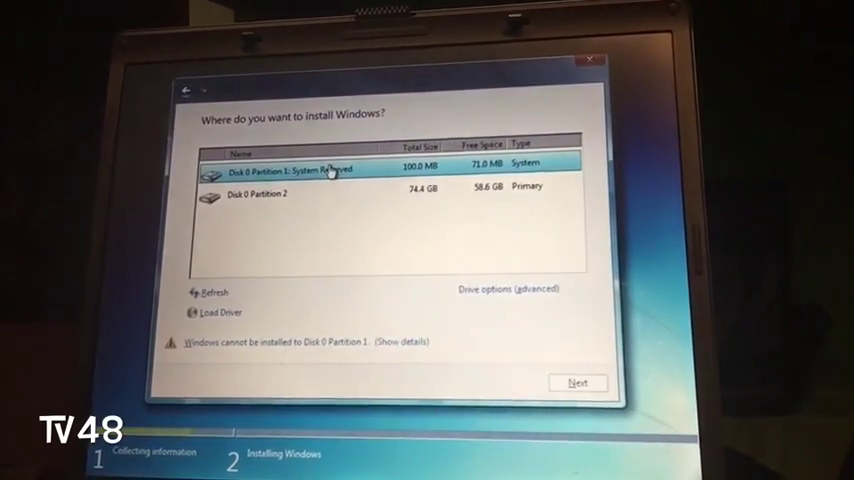
# Delete the 100 MB System Reserved partition and install onto the 74.4 GB Disk 0 Partition 1.
pyautogui.click(510, 289)
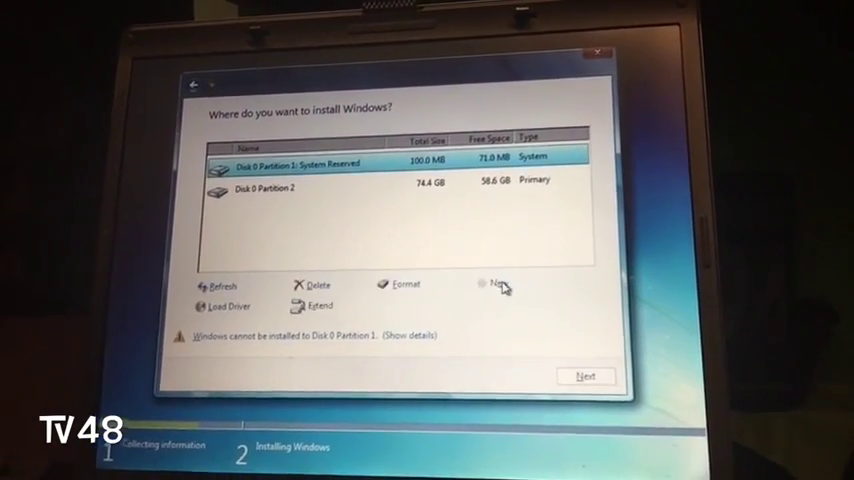
pyautogui.click(312, 283)
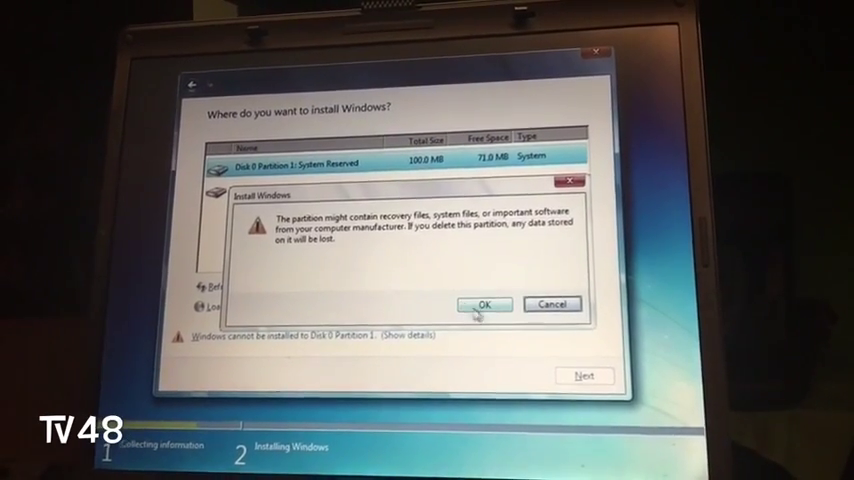
pyautogui.click(486, 304)
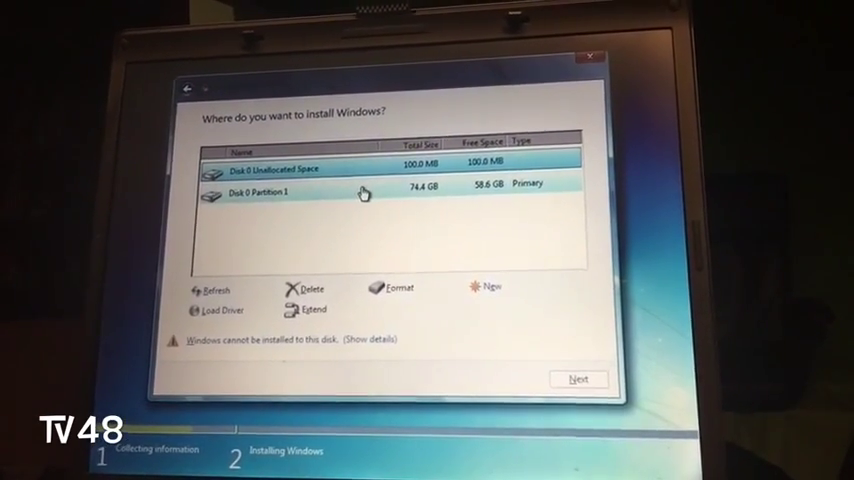
pyautogui.click(280, 192)
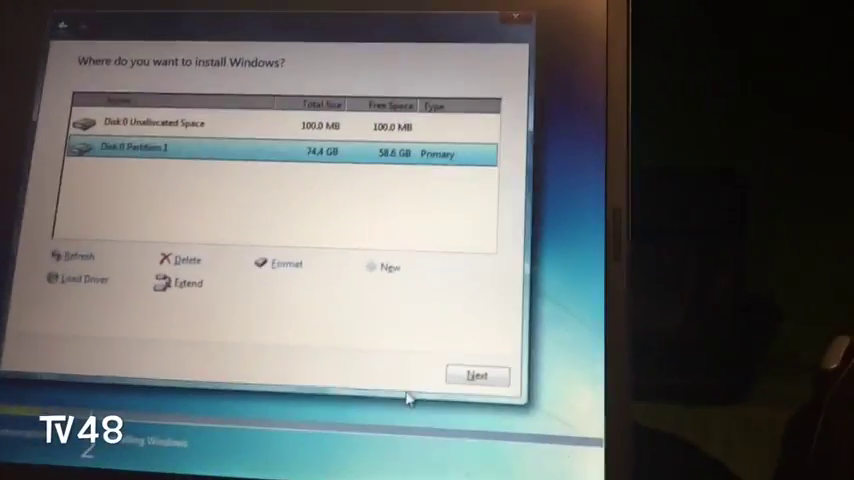
pyautogui.click(477, 375)
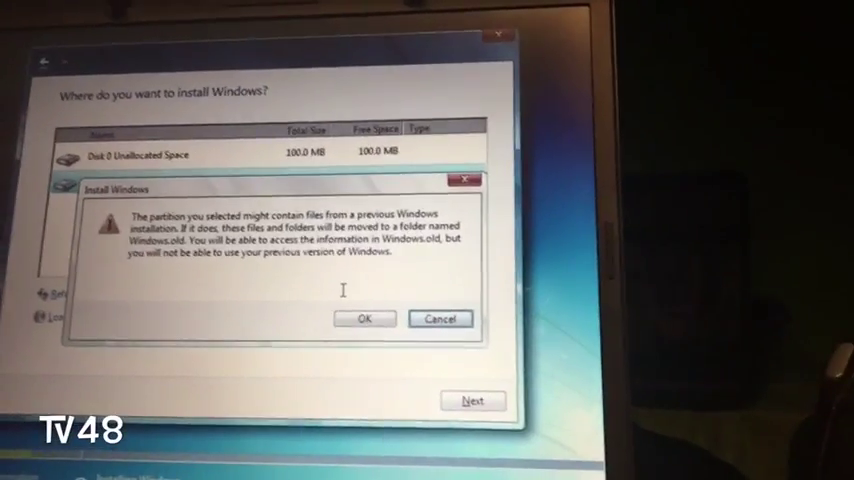
# Accept moving the previous Windows files to Windows.old and continue installing.
pyautogui.click(388, 318)
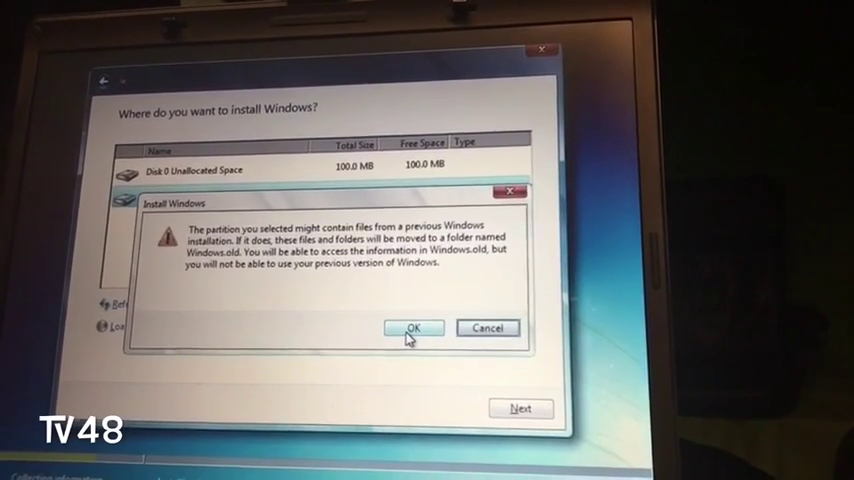
pyautogui.click(416, 328)
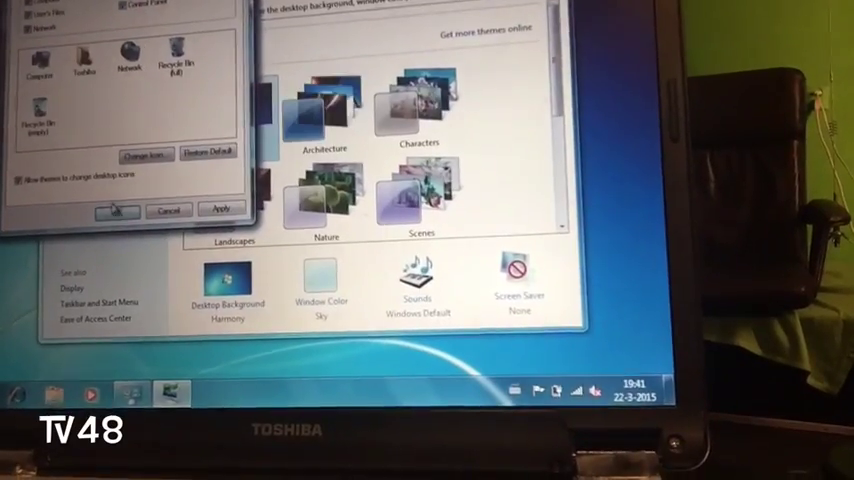
# Confirm the Computer, User's Files, Network and Recycle Bin desktop icon selection.
pyautogui.click(116, 210)
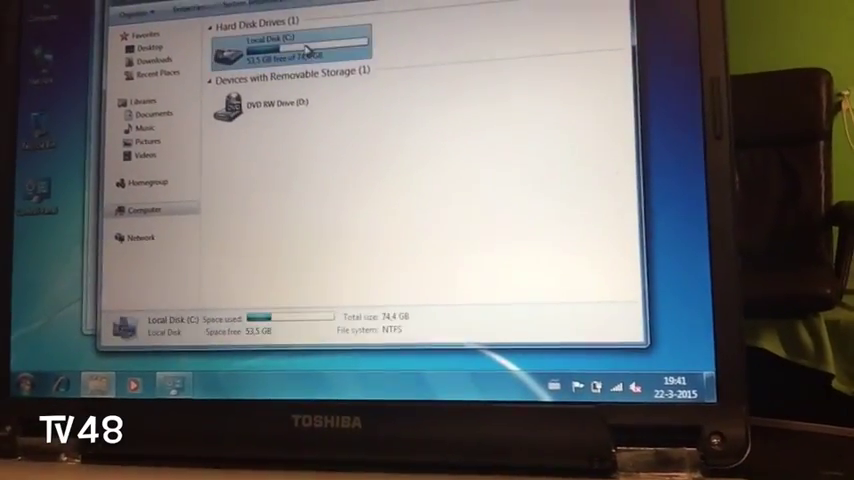
# Browse Local Disk C: to the old My Pictures folder and select its three IMG files.
pyautogui.doubleClick(270, 44)
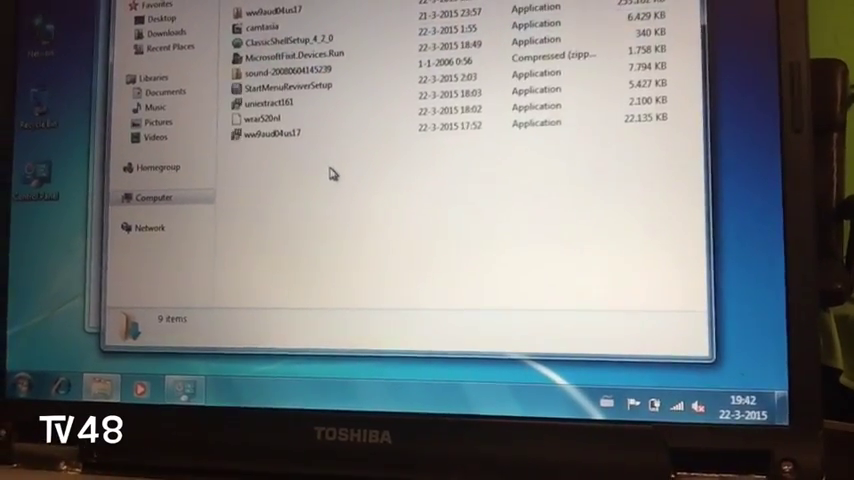
pyautogui.press('ctrl+a')
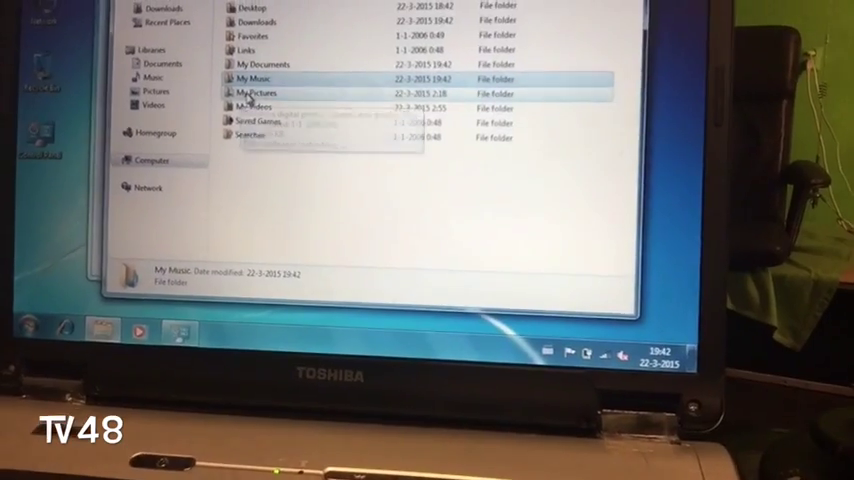
pyautogui.doubleClick(264, 92)
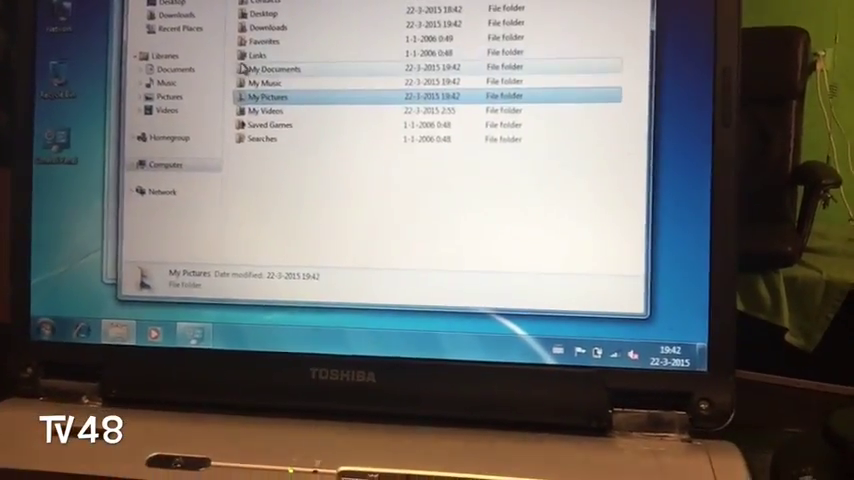
pyautogui.doubleClick(268, 97)
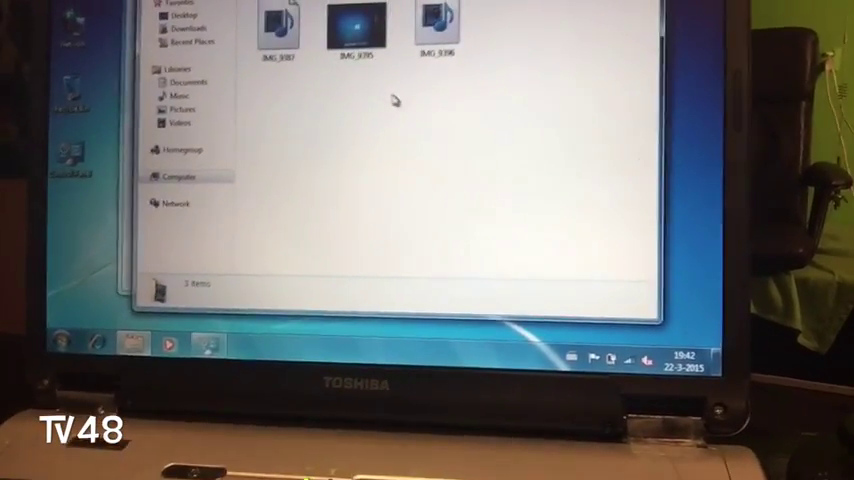
pyautogui.press('ctrl+a')
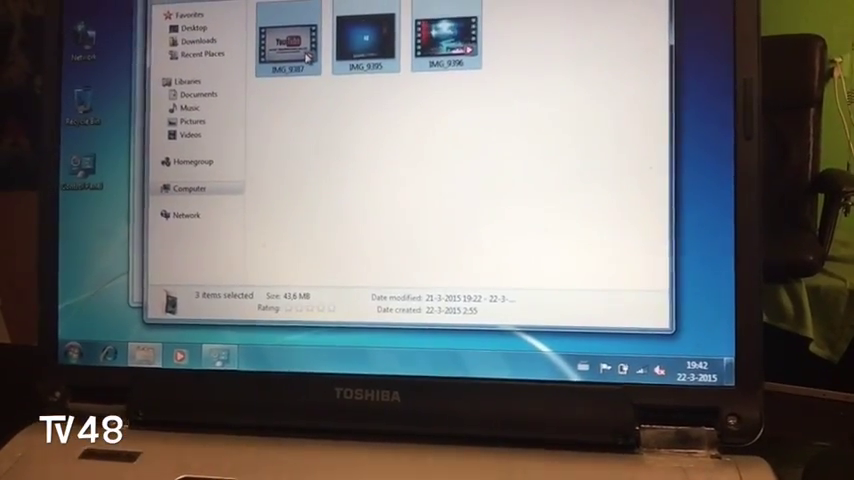
pyautogui.click(190, 124)
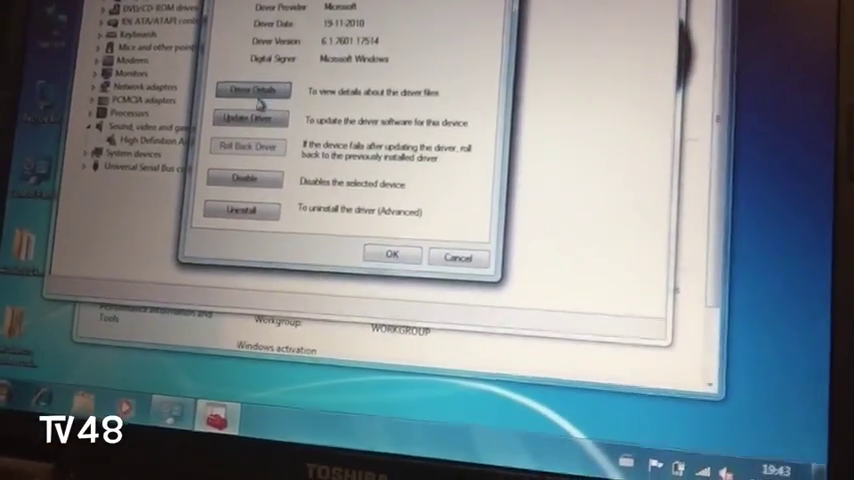
# Update the audio device driver from the Sound Driver folder, installing Conexant High Definition Audio.
pyautogui.click(245, 119)
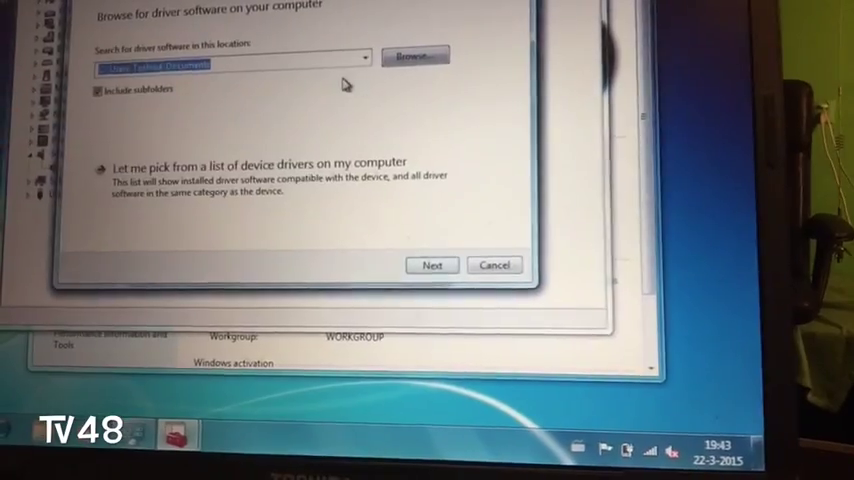
pyautogui.click(414, 55)
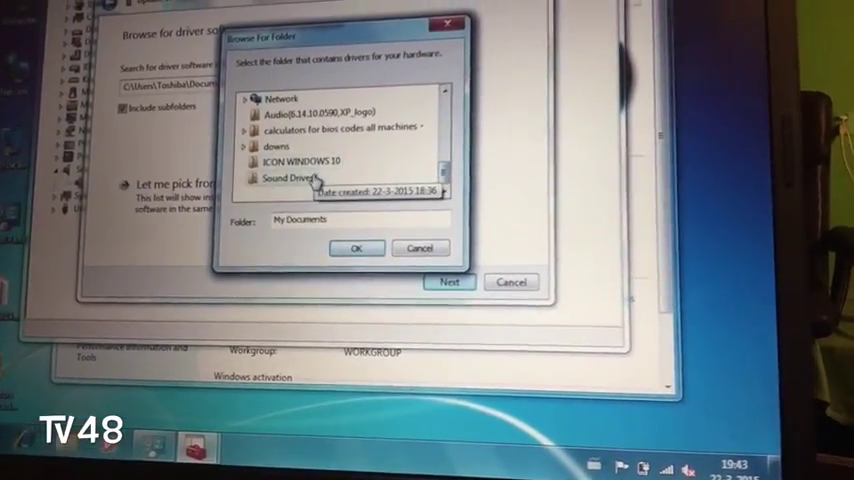
pyautogui.click(356, 247)
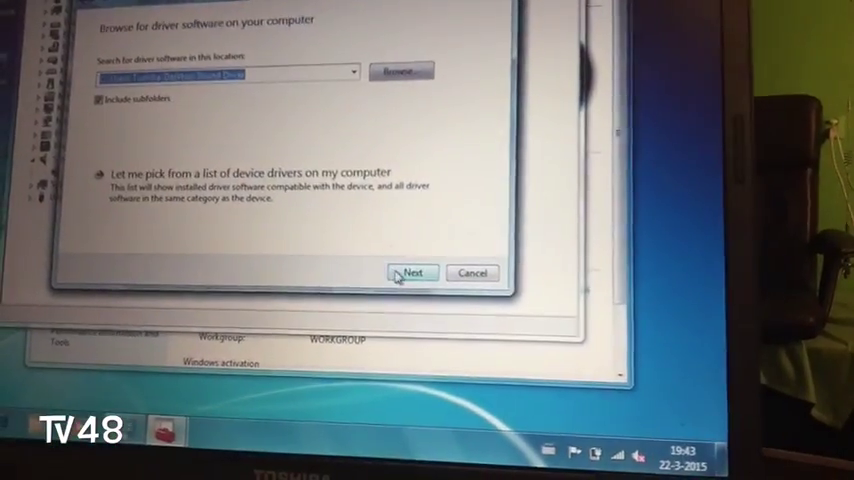
pyautogui.click(411, 272)
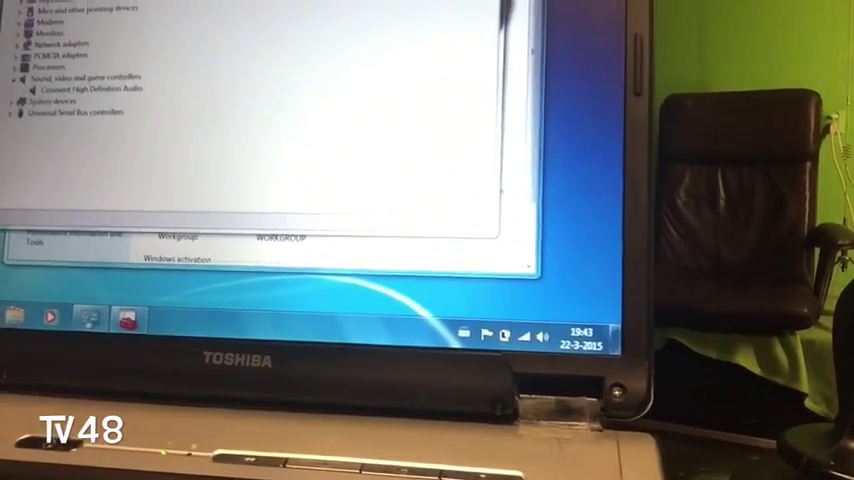
# Send the two leftover items to the Recycle Bin and return to the Computer view.
pyautogui.rightClick(250, 200)
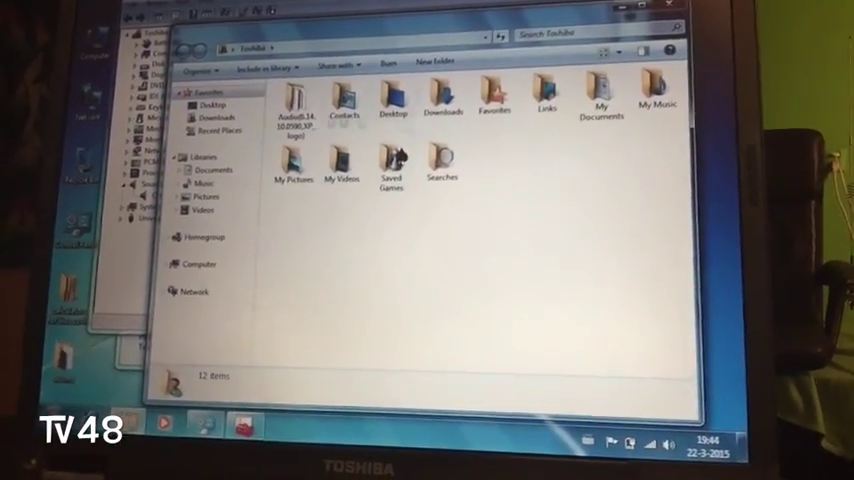
pyautogui.doubleClick(289, 100)
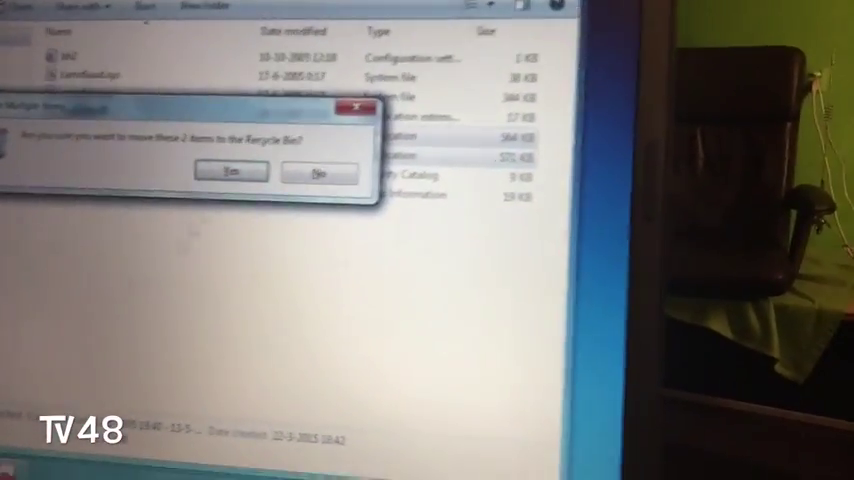
pyautogui.click(228, 171)
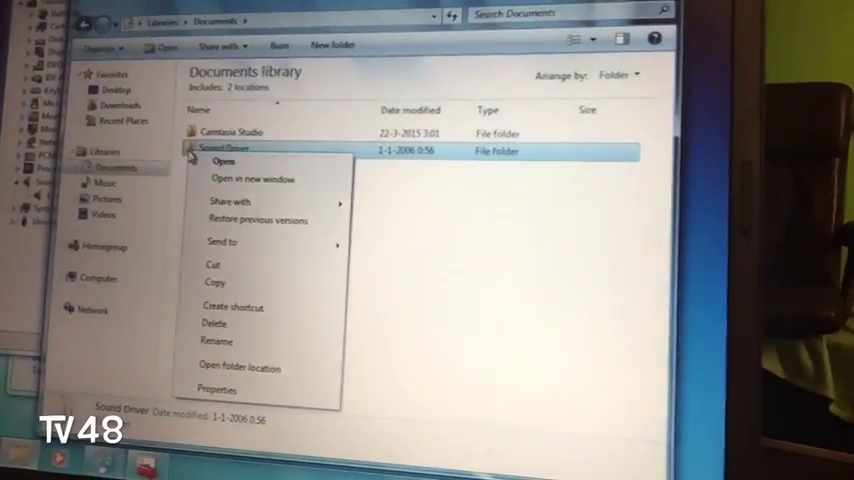
pyautogui.click(214, 322)
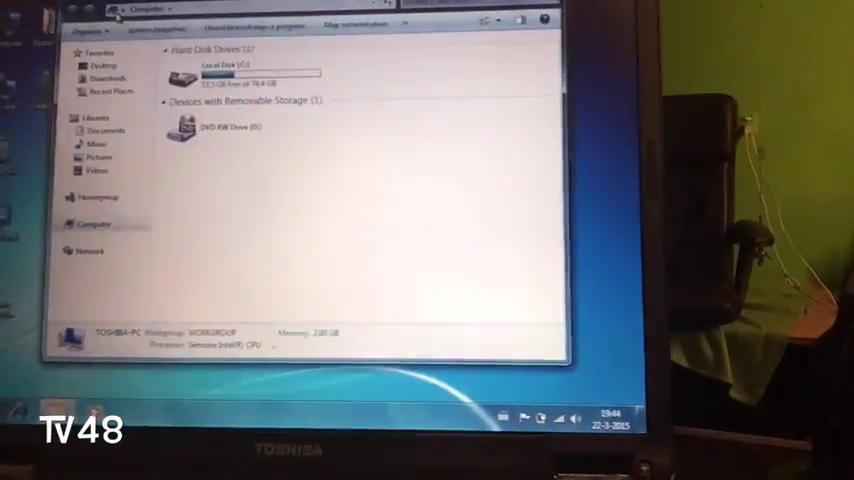
# Open Local Disk (C:) Properties, start Disk Cleanup, and view C:'s folders including Windows.old.
pyautogui.rightClick(210, 76)
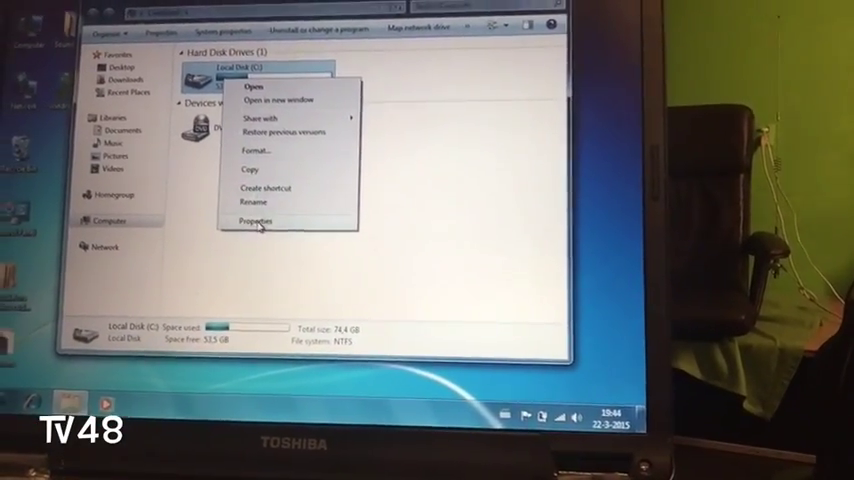
pyautogui.click(257, 221)
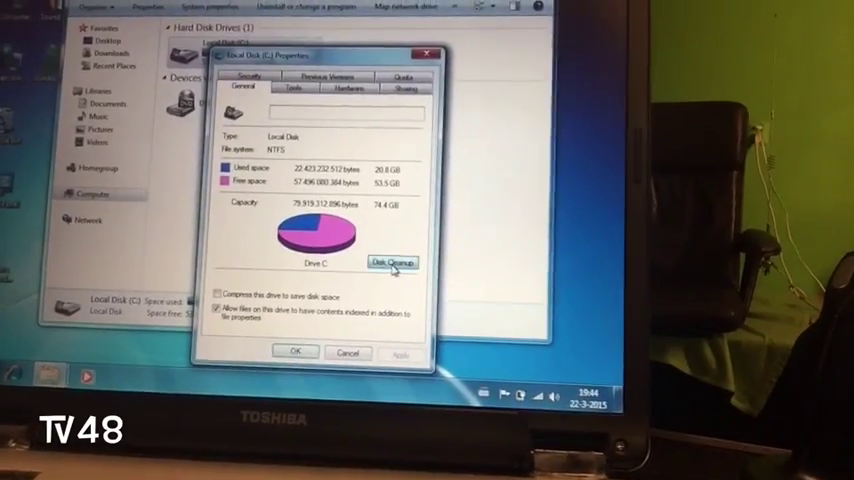
pyautogui.click(390, 263)
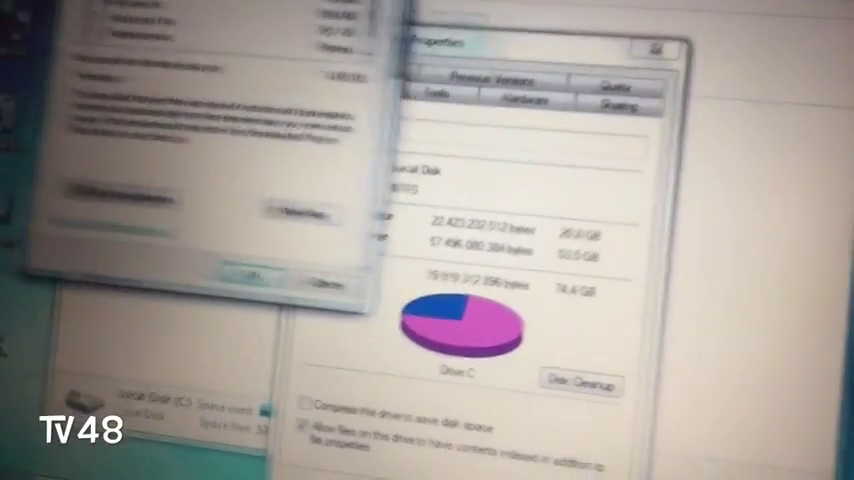
pyautogui.click(574, 383)
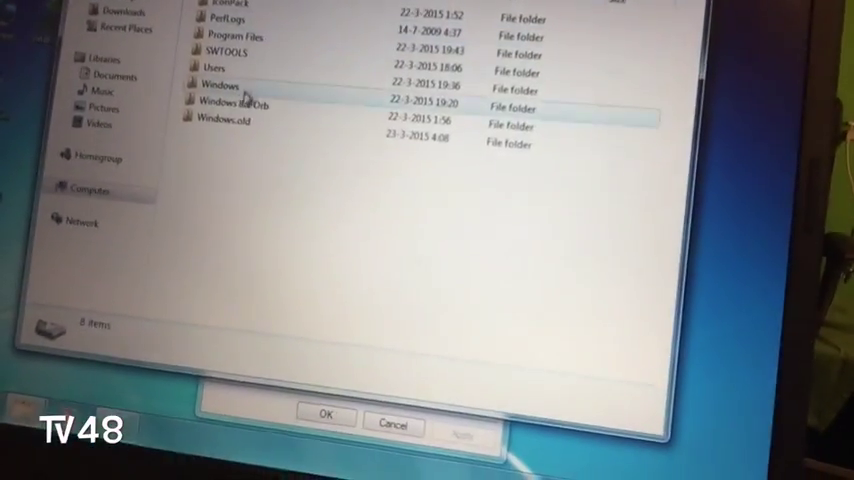
# Confirm deleting the selected unnecessary files, such as Downloaded Program Files, from drive C.
pyautogui.rightClick(215, 127)
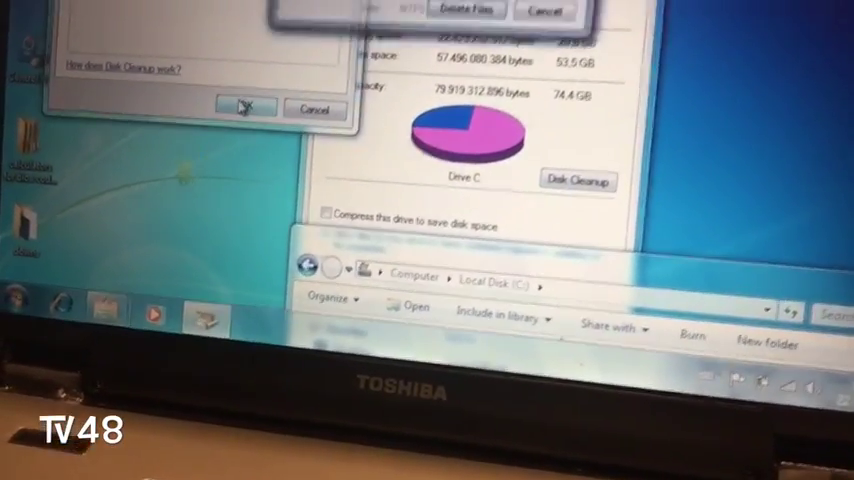
pyautogui.click(240, 107)
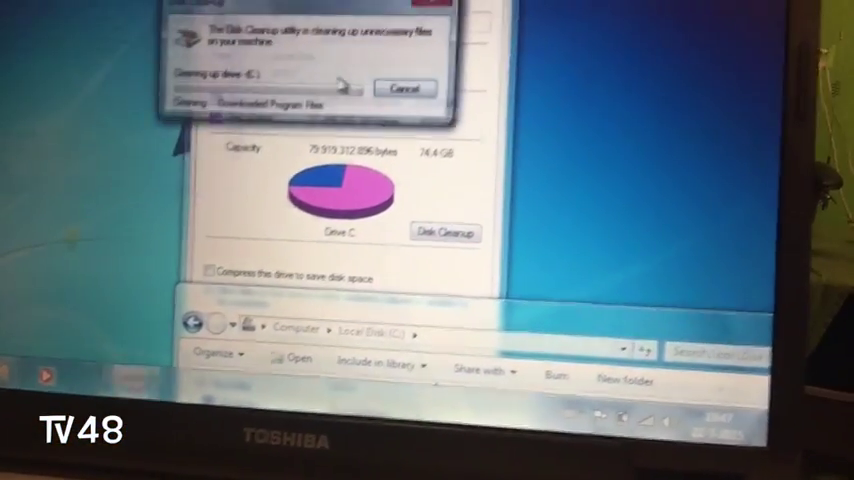